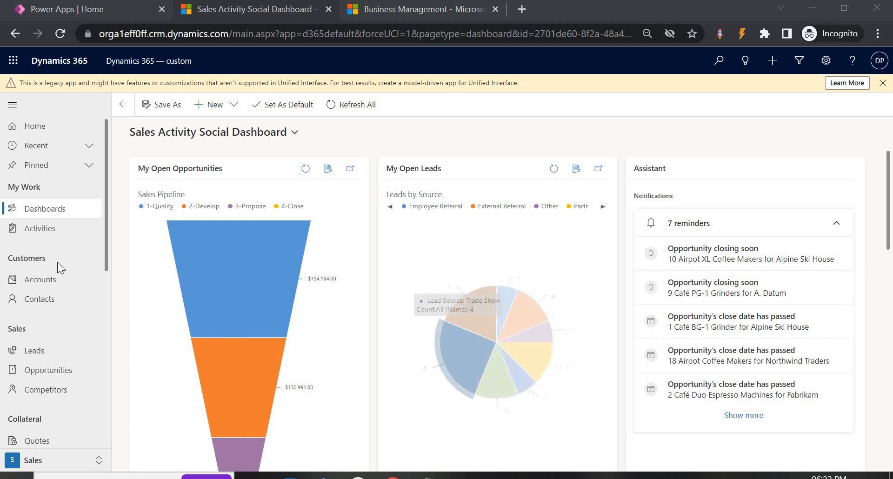
- Open the My Active Contacts list from Contacts under Customers
{"action": "left_click", "coordinate": [40, 299]}
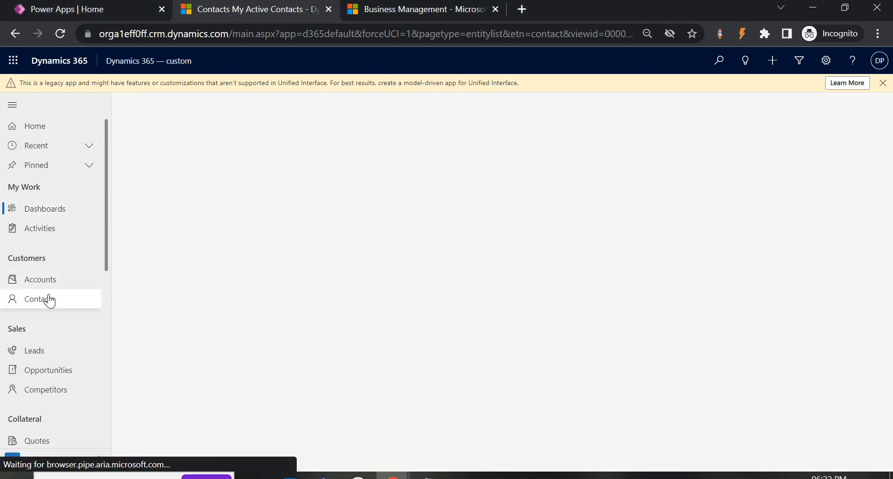
{"action": "left_click", "coordinate": [40, 299]}
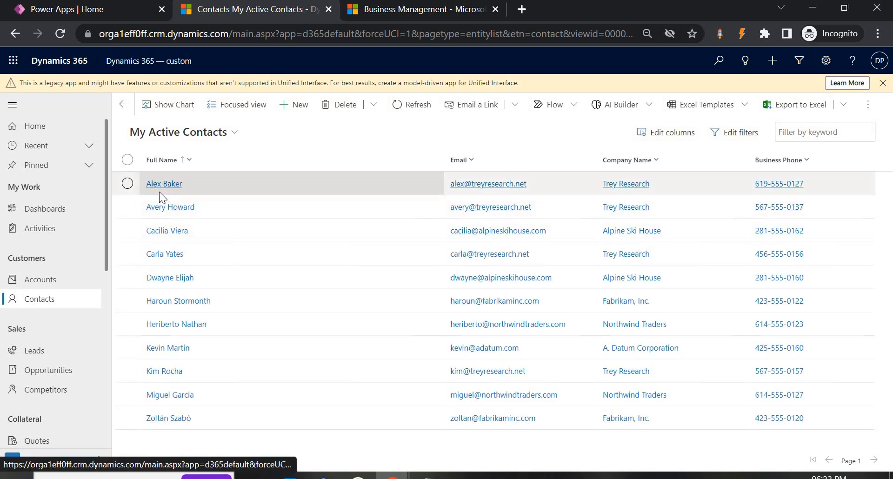
{"action": "left_click", "coordinate": [165, 183]}
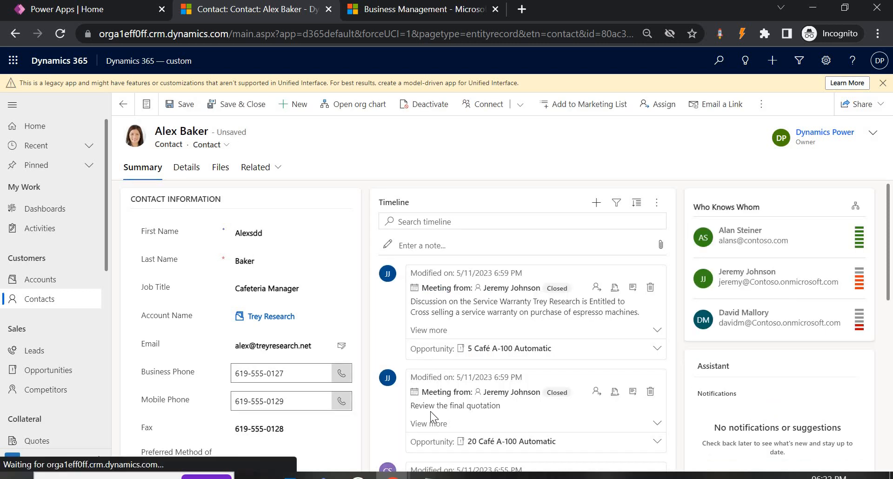
{"action": "scroll", "scroll_direction": "down", "scroll_amount": 3}
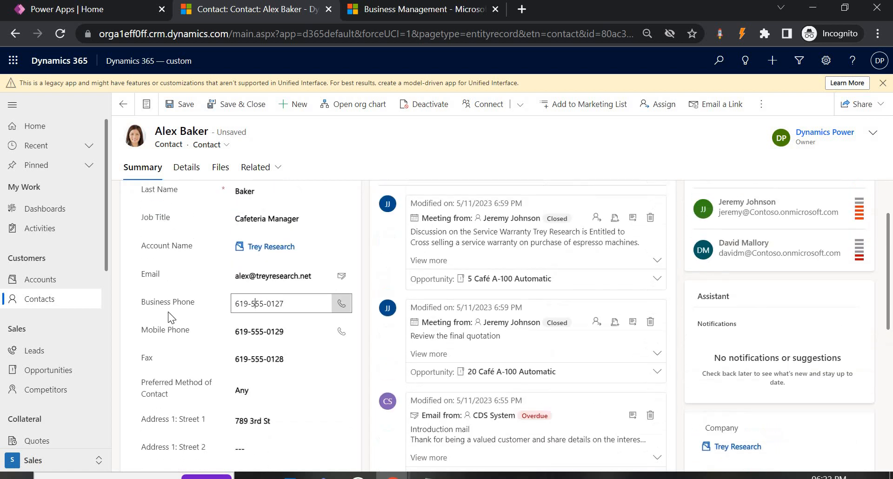
{"action": "left_click", "coordinate": [291, 359]}
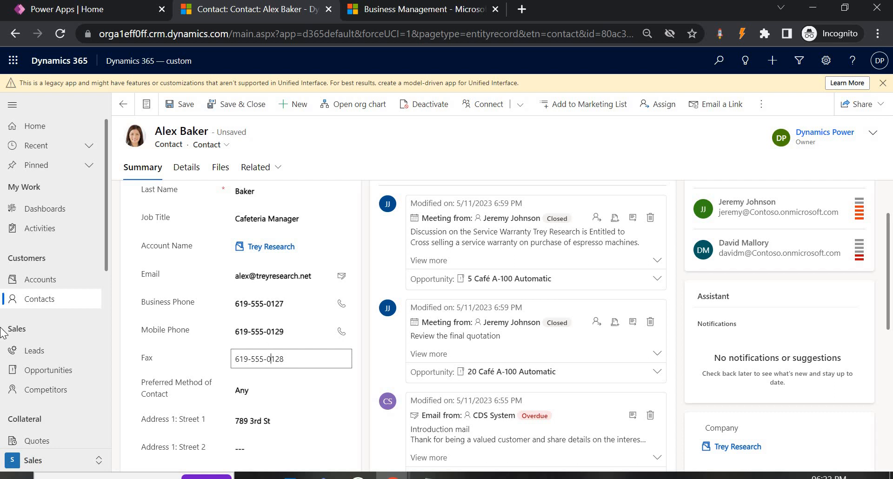
- Go through Advanced Settings and Customizations to Customize the System
{"action": "left_click", "coordinate": [825, 61]}
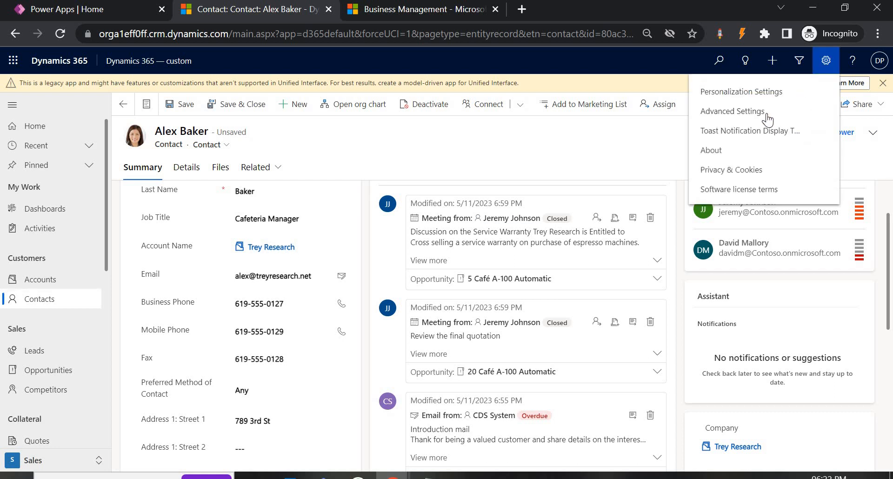
{"action": "left_click", "coordinate": [733, 111]}
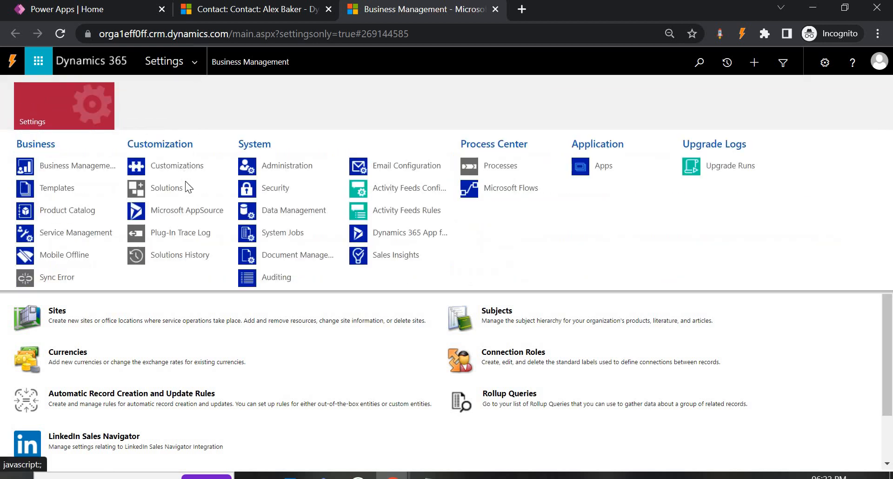
{"action": "left_click", "coordinate": [166, 165]}
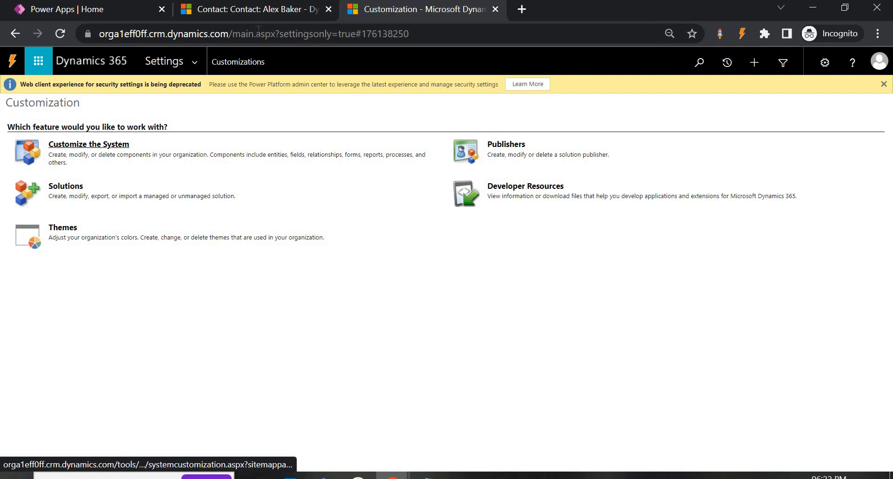
{"action": "left_click", "coordinate": [88, 144]}
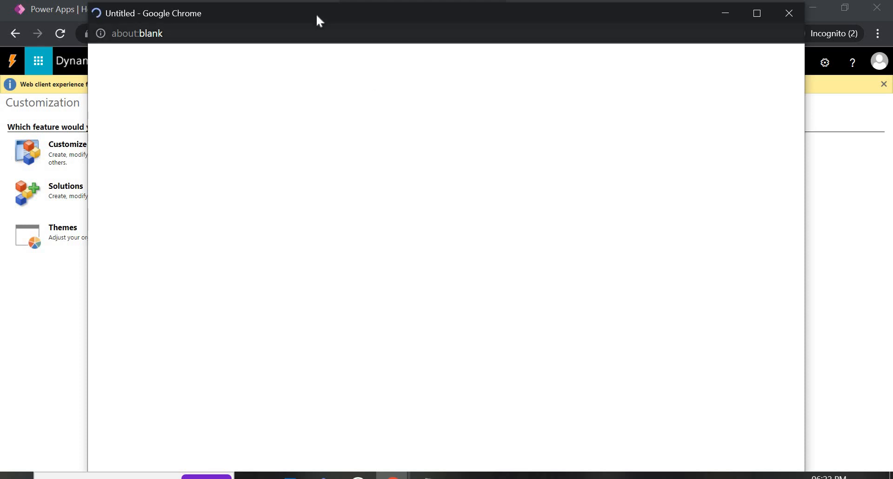
- Return to the contact tab while the Default Solution window loads its Components tree
{"action": "left_click", "coordinate": [251, 10]}
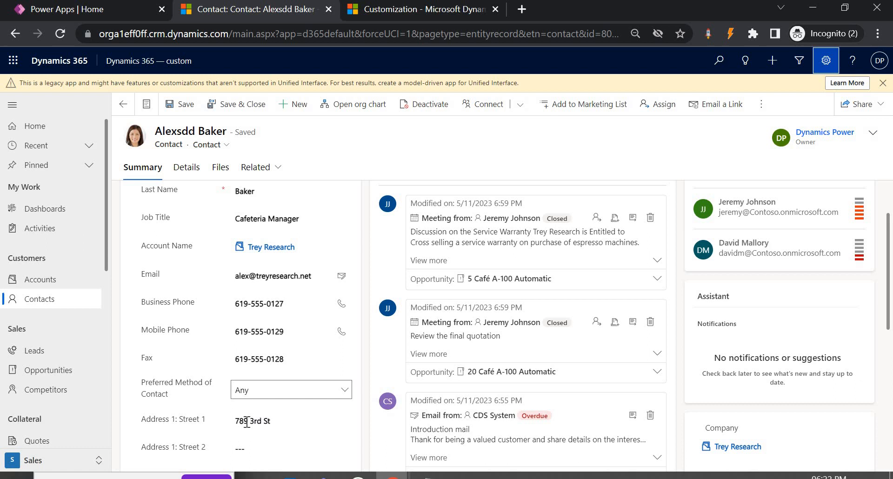
{"action": "mouse_move", "coordinate": [67, 302]}
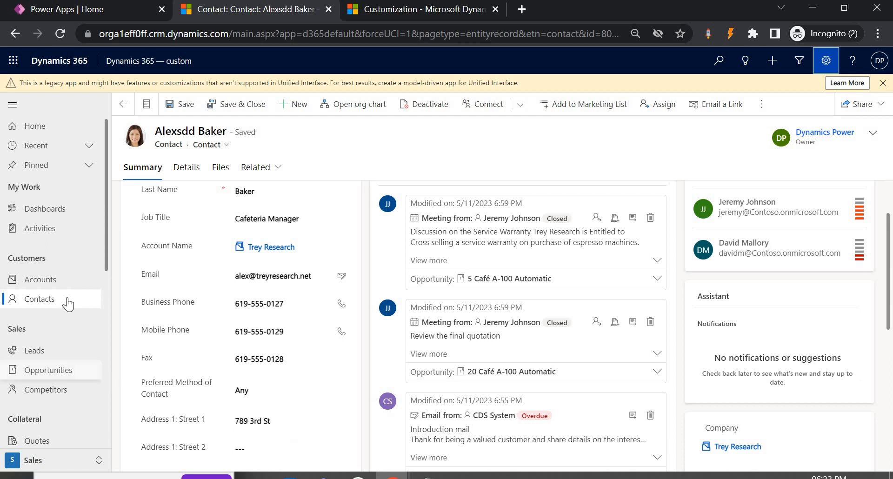
{"action": "left_click", "coordinate": [291, 447]}
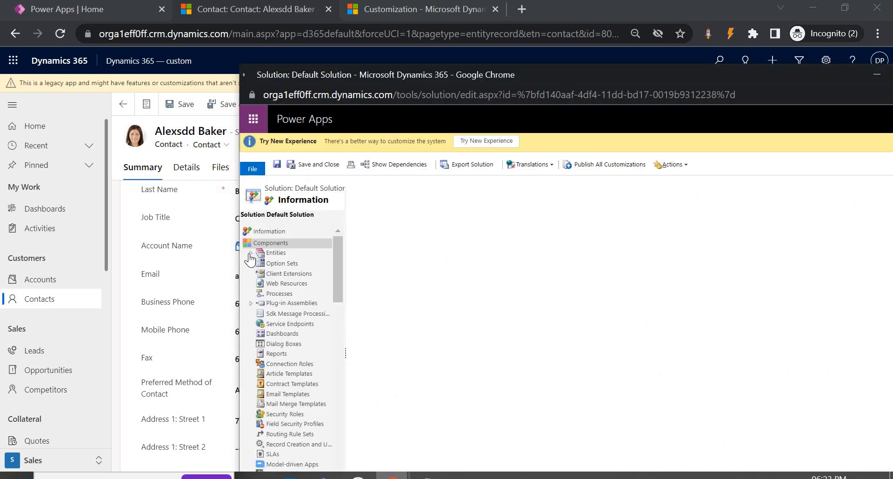
- Expand Entities, then Contact, and show the Contact entity's Forms
{"action": "left_click", "coordinate": [251, 252]}
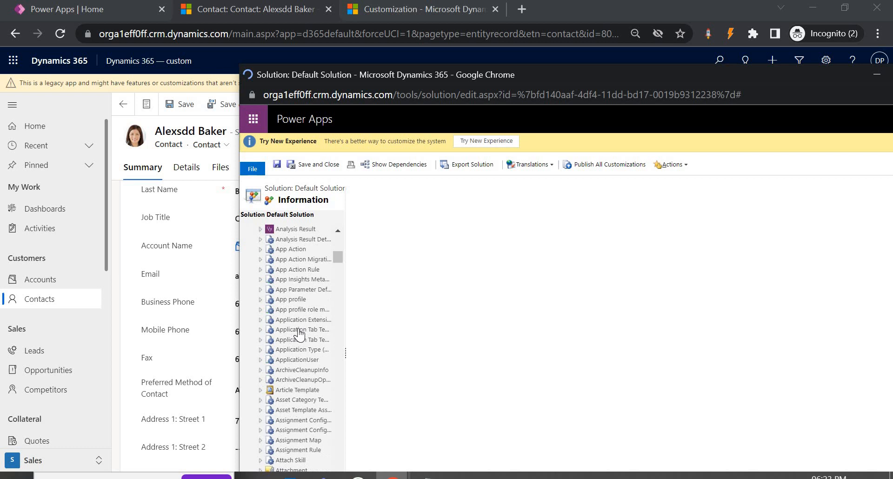
{"action": "scroll", "scroll_direction": "down", "scroll_amount": 3}
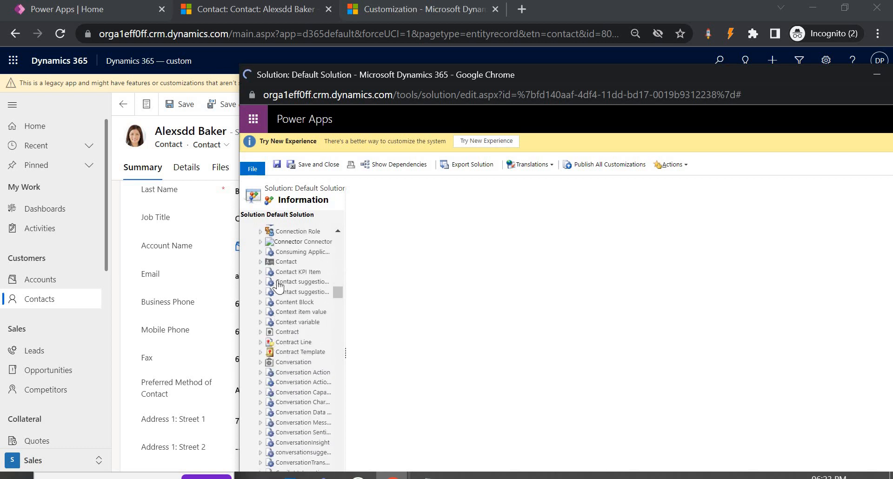
{"action": "left_click", "coordinate": [260, 261]}
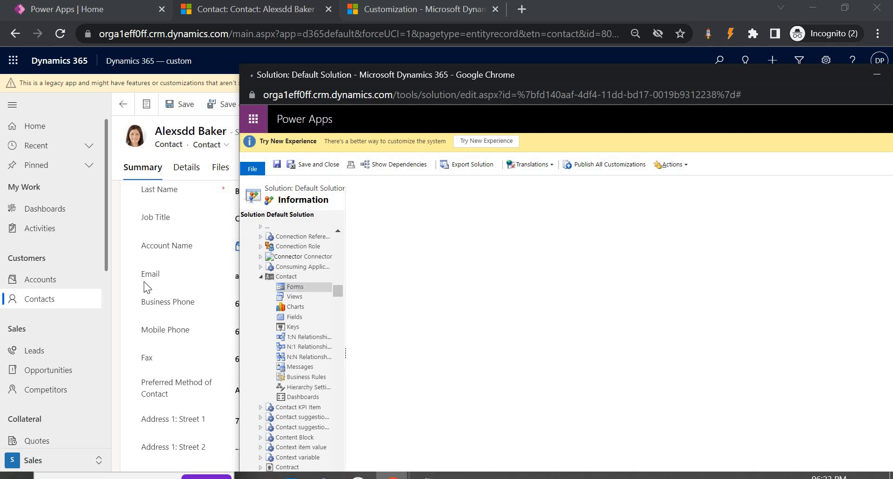
{"action": "left_click", "coordinate": [294, 287]}
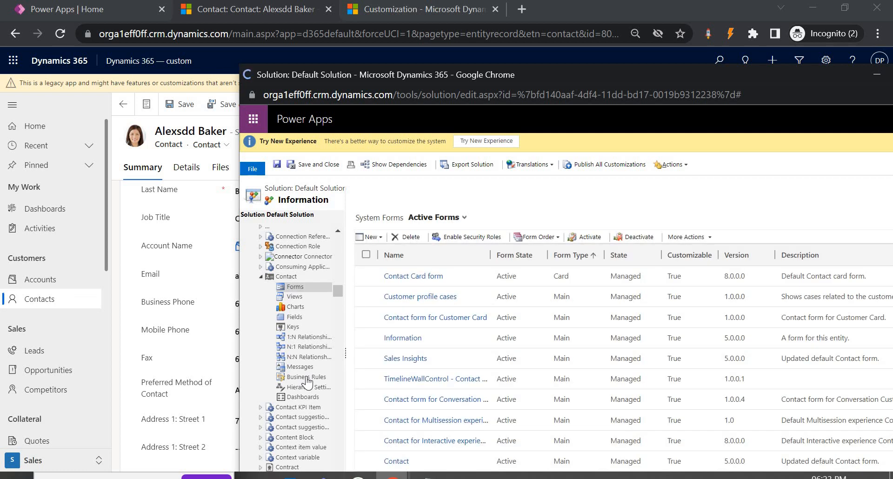
{"action": "mouse_move", "coordinate": [299, 387]}
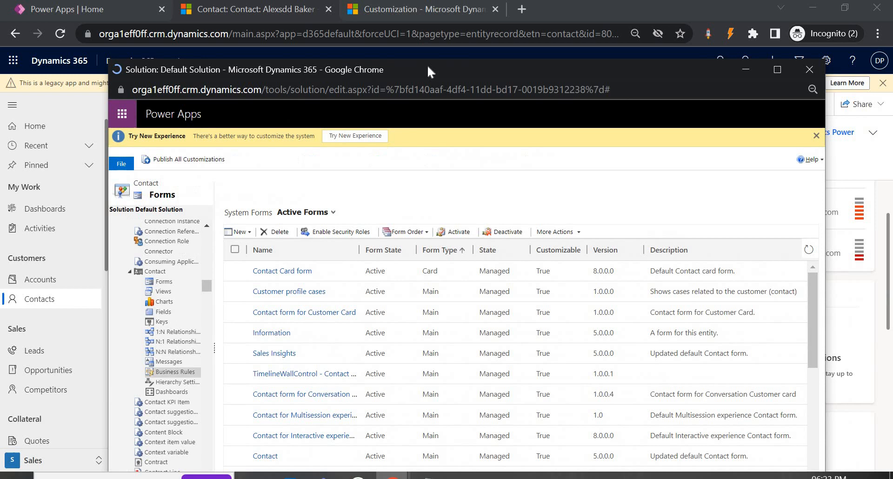
- Show the Contact entity's Business Rules and create a new one
{"action": "left_click", "coordinate": [175, 371]}
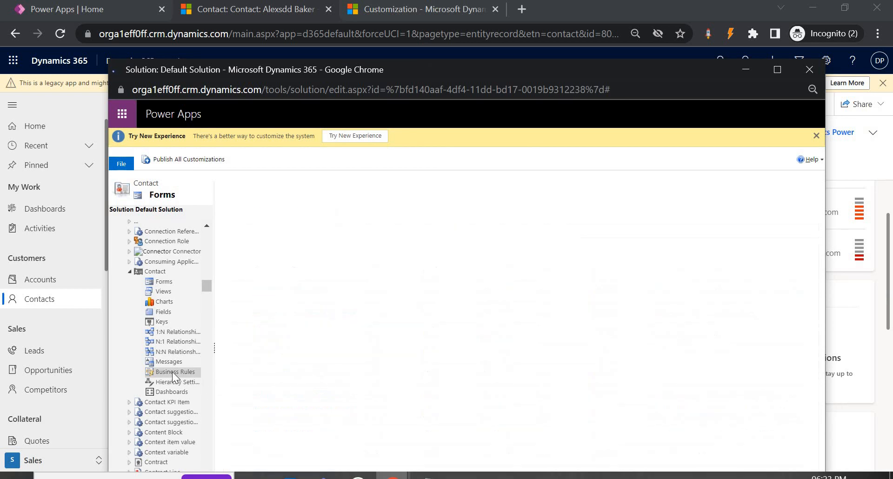
{"action": "mouse_move", "coordinate": [237, 298]}
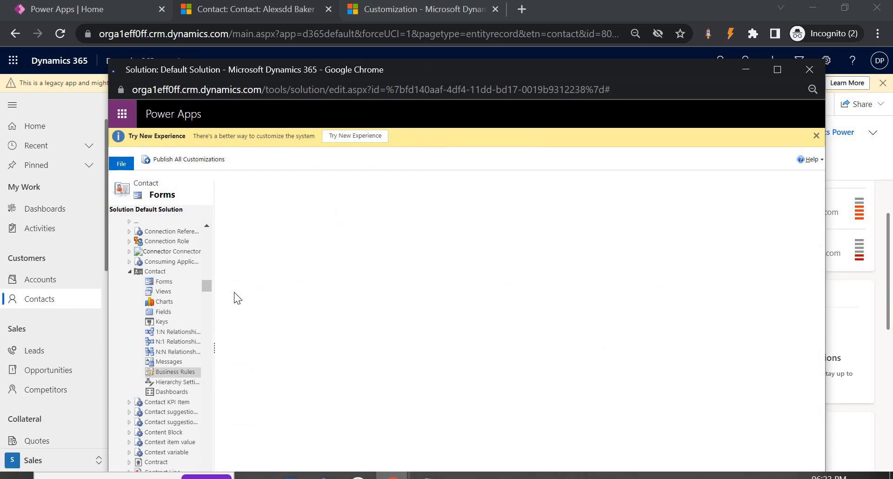
{"action": "left_click", "coordinate": [174, 372]}
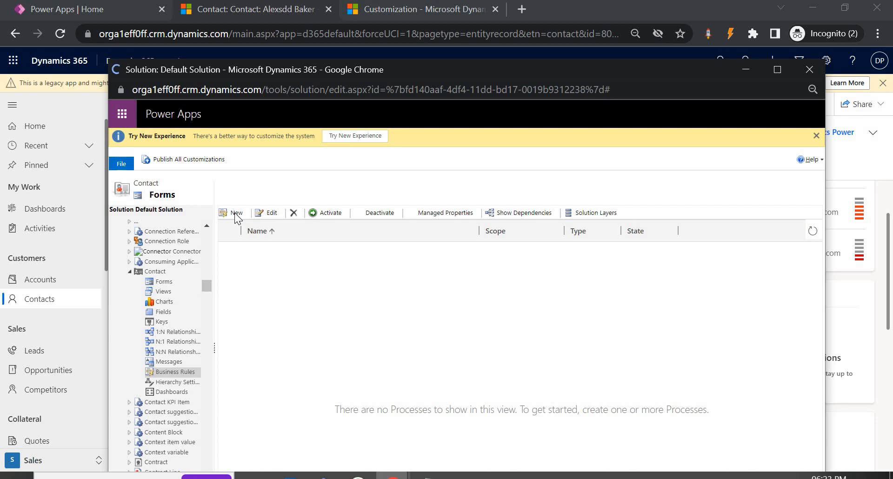
{"action": "left_click", "coordinate": [174, 372]}
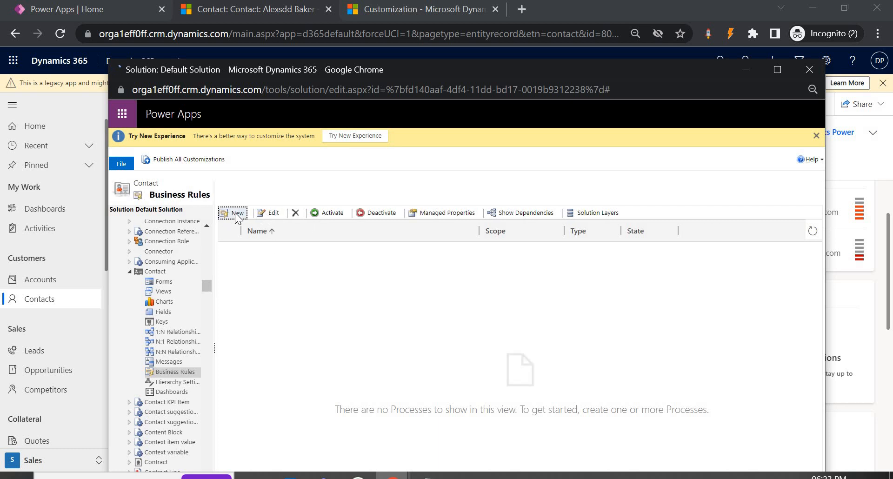
{"action": "left_click", "coordinate": [231, 213]}
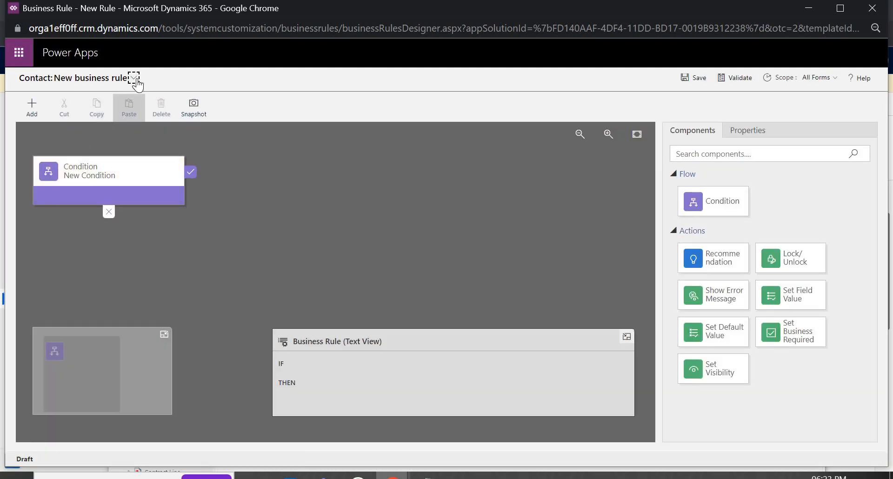
- Name the business rule 'Lock FAX field-Contact' and select the Condition node
{"action": "left_click", "coordinate": [135, 79]}
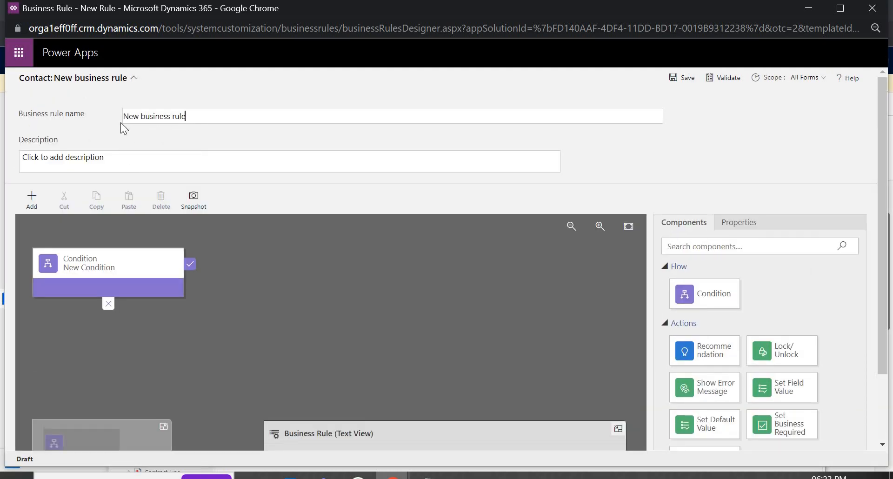
{"action": "type", "text": "Lock FAX"}
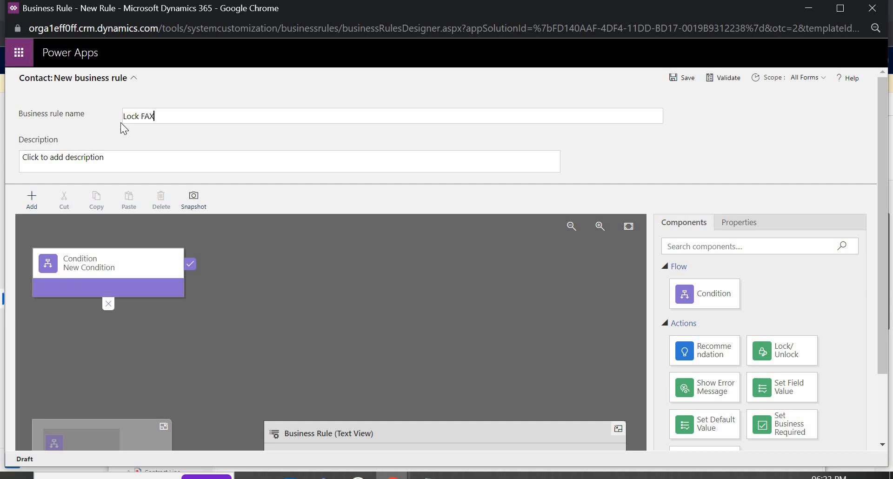
{"action": "type", "text": "field"}
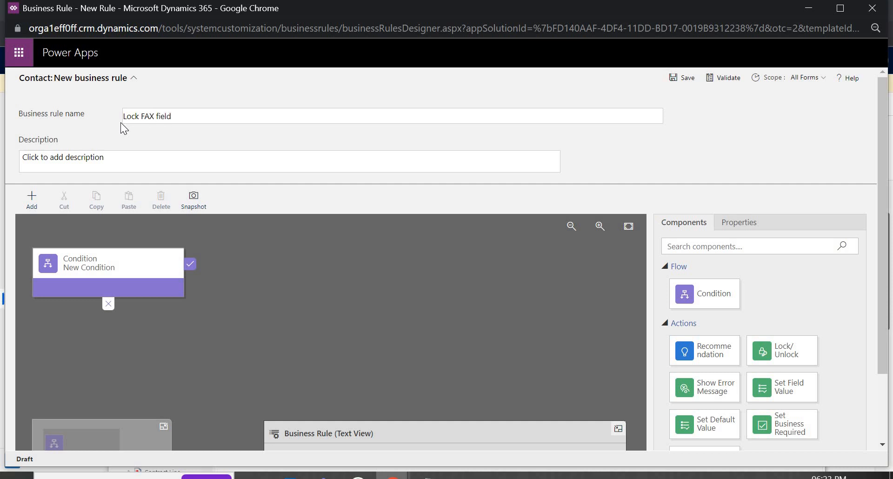
{"action": "type", "text": "-Con"}
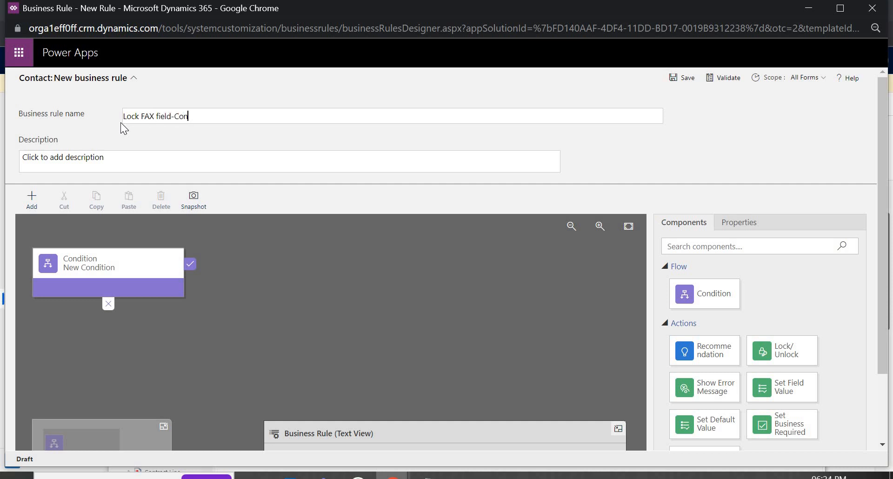
{"action": "left_click", "coordinate": [108, 263]}
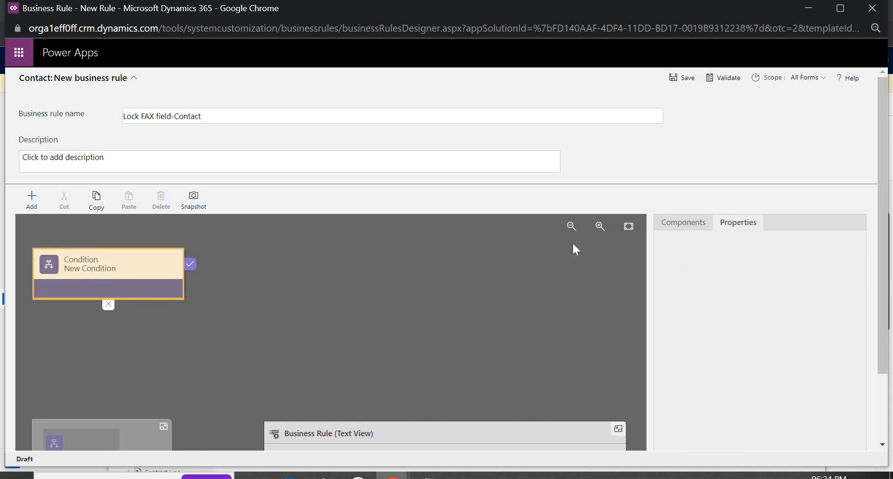
- Name the condition 'Lock field', set Fax with operator Contains data, and apply
{"action": "left_click", "coordinate": [108, 264]}
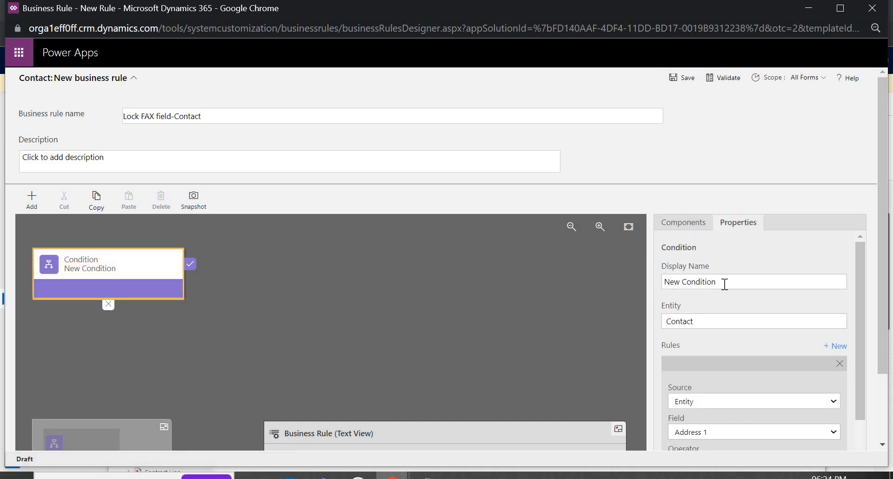
{"action": "type", "text": "Lock"}
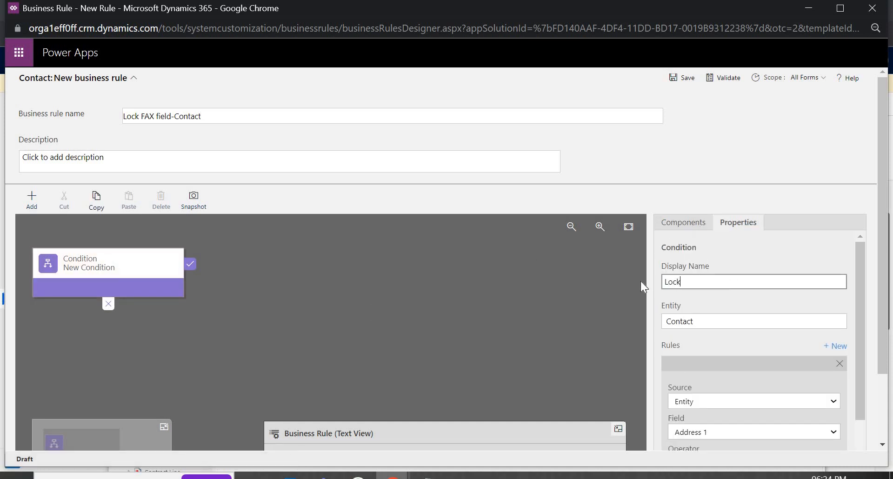
{"action": "type", "text": "fieod"}
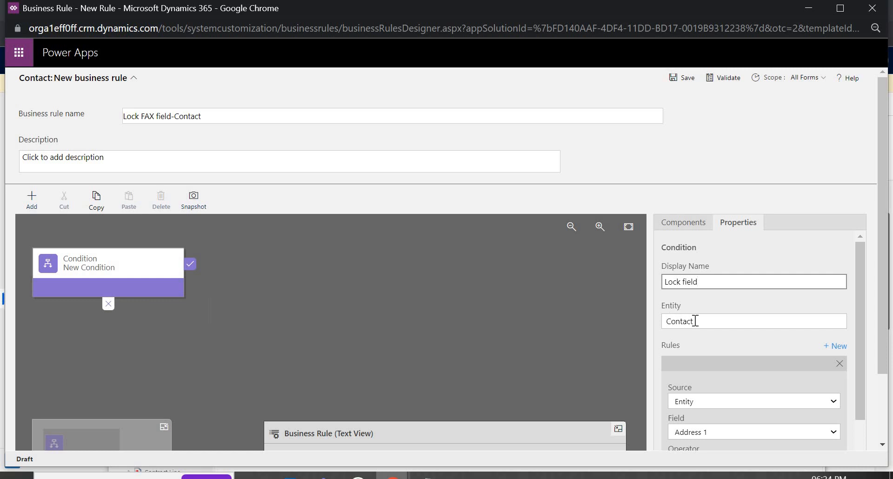
{"action": "mouse_move", "coordinate": [675, 319]}
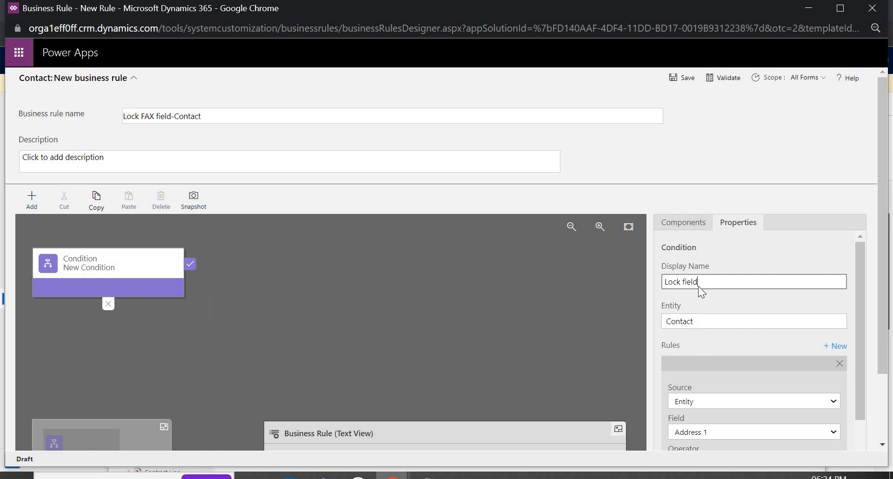
{"action": "scroll", "scroll_direction": "down", "scroll_amount": 3}
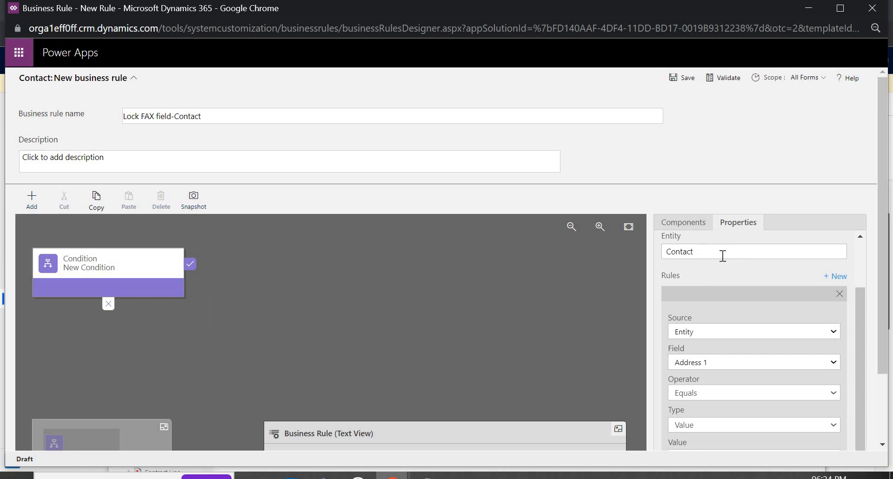
{"action": "mouse_move", "coordinate": [716, 343]}
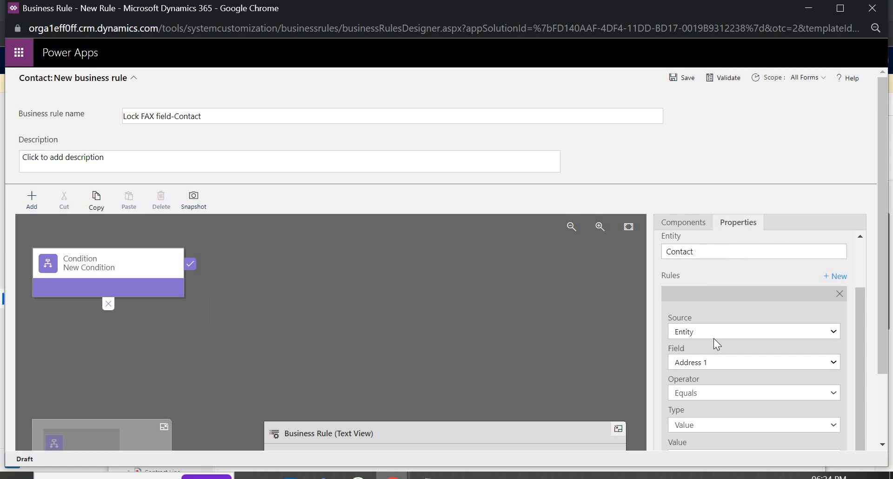
{"action": "scroll", "scroll_direction": "down", "scroll_amount": 3}
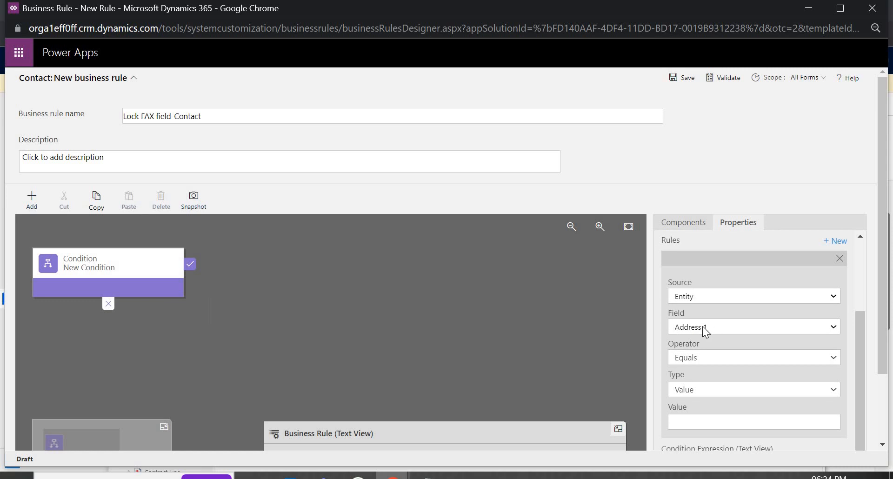
{"action": "left_click", "coordinate": [752, 327]}
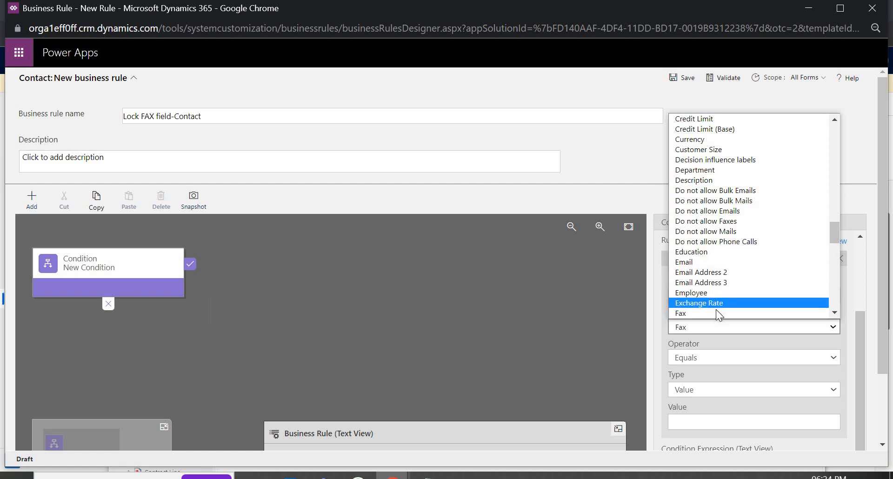
{"action": "left_click", "coordinate": [681, 313]}
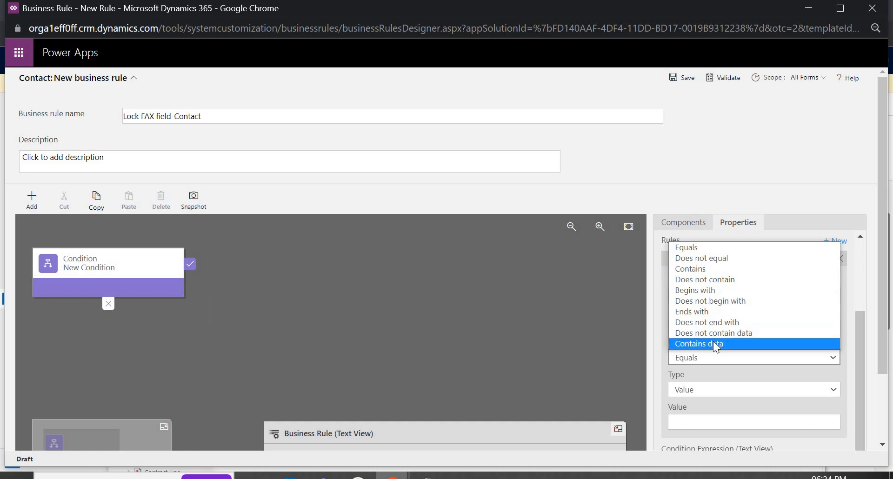
{"action": "left_click", "coordinate": [697, 344]}
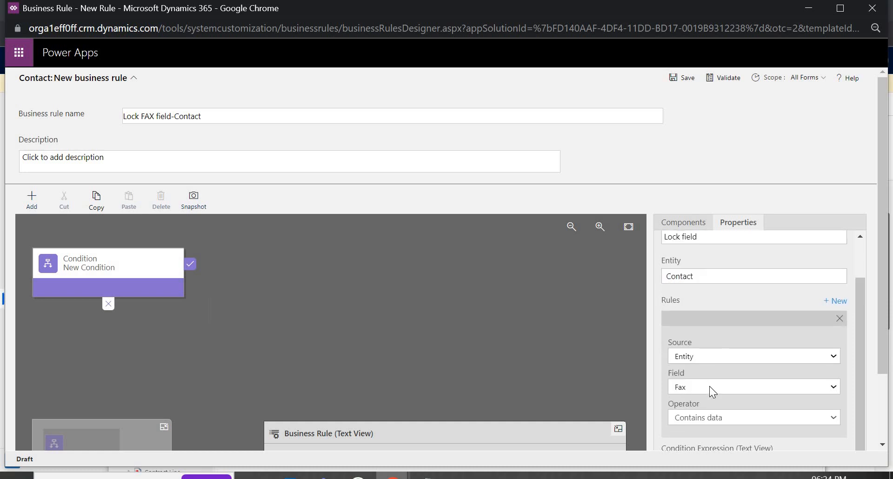
{"action": "left_click", "coordinate": [753, 417]}
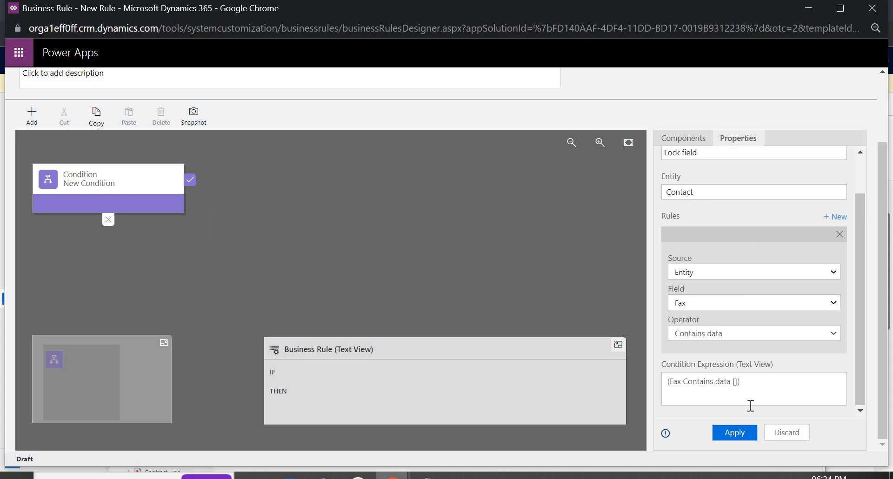
{"action": "left_click", "coordinate": [734, 432]}
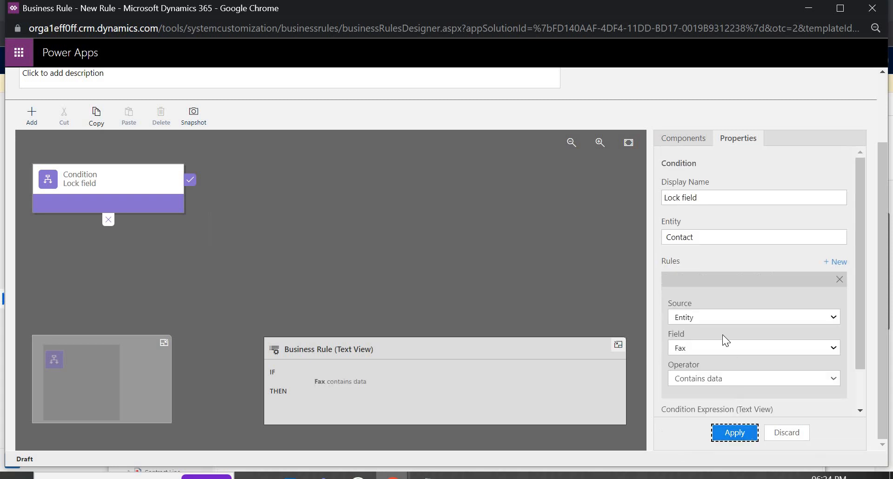
{"action": "left_click", "coordinate": [734, 432]}
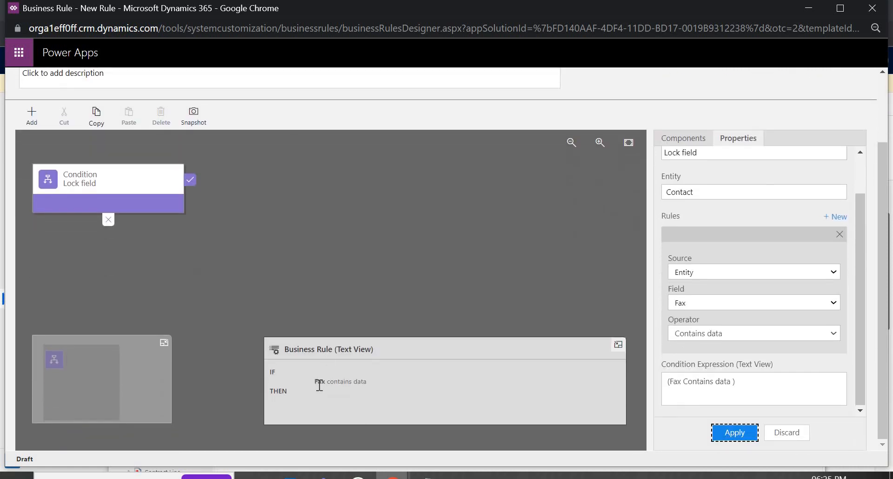
{"action": "left_click", "coordinate": [734, 432]}
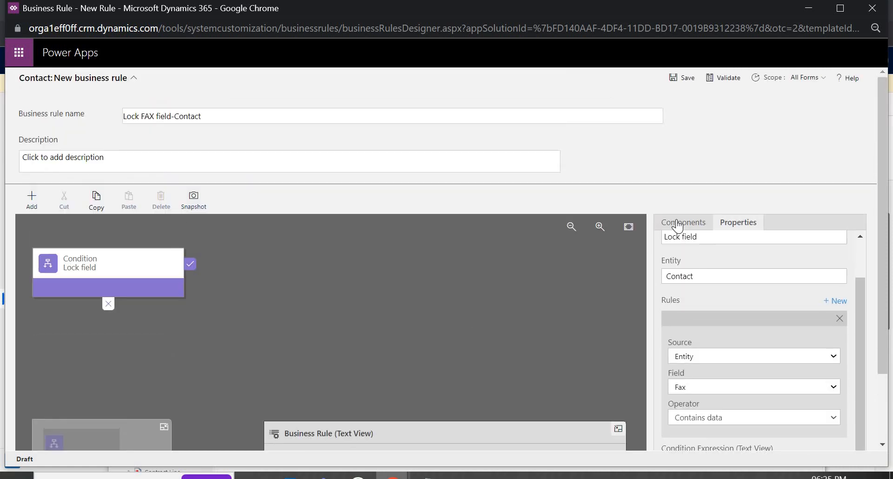
- Apply a 'Lock Fax field' Lock/Unlock action that locks Fax, then save the rule
{"action": "left_click", "coordinate": [683, 222]}
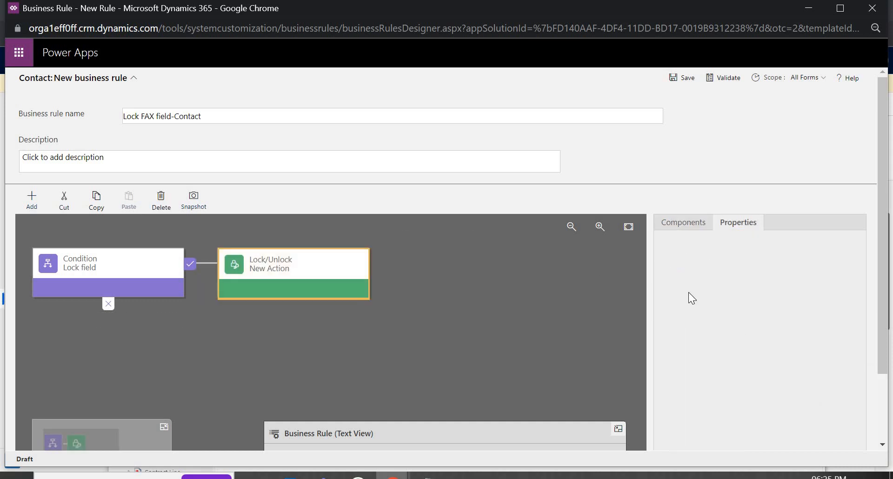
{"action": "left_click", "coordinate": [293, 263]}
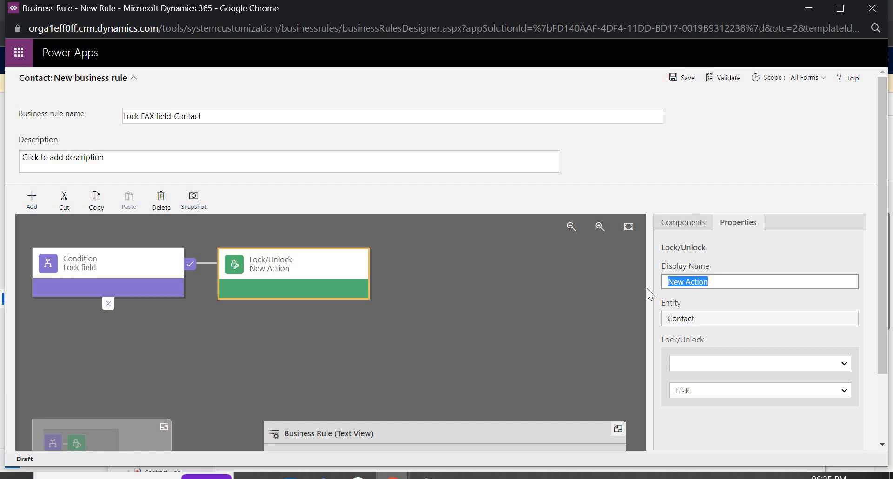
{"action": "type", "text": "Lock Fax field"}
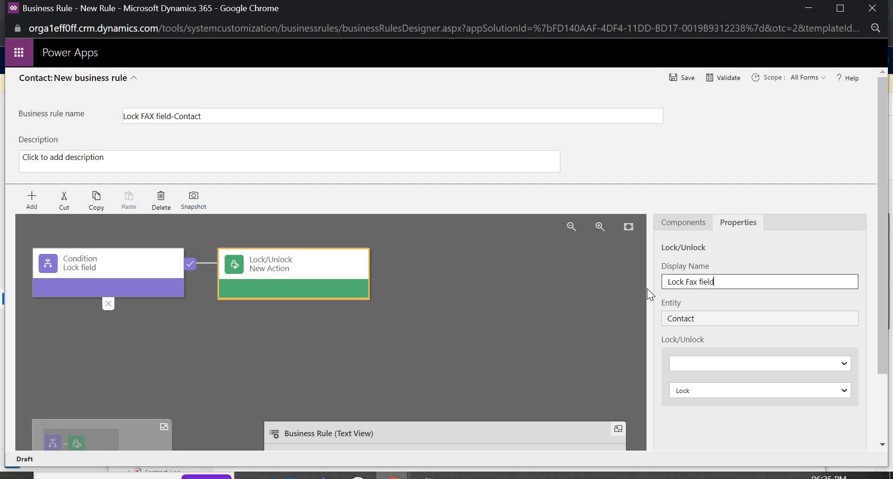
{"action": "left_click", "coordinate": [759, 363]}
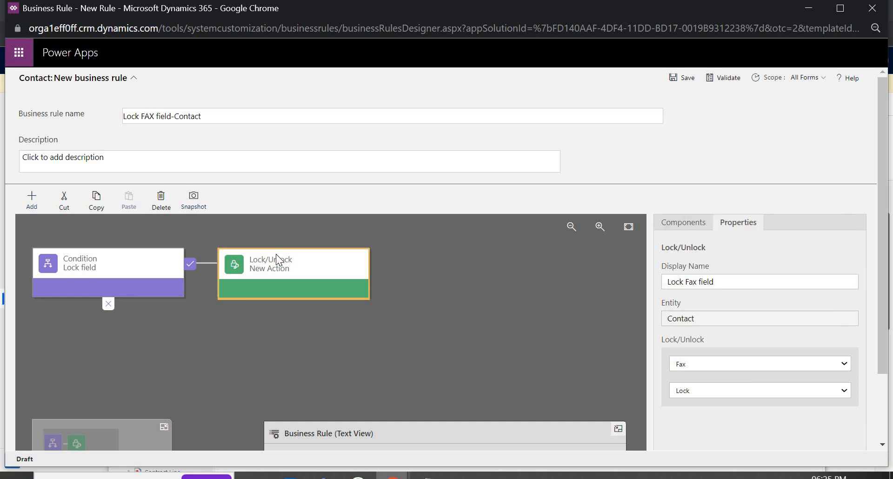
{"action": "left_click", "coordinate": [681, 78]}
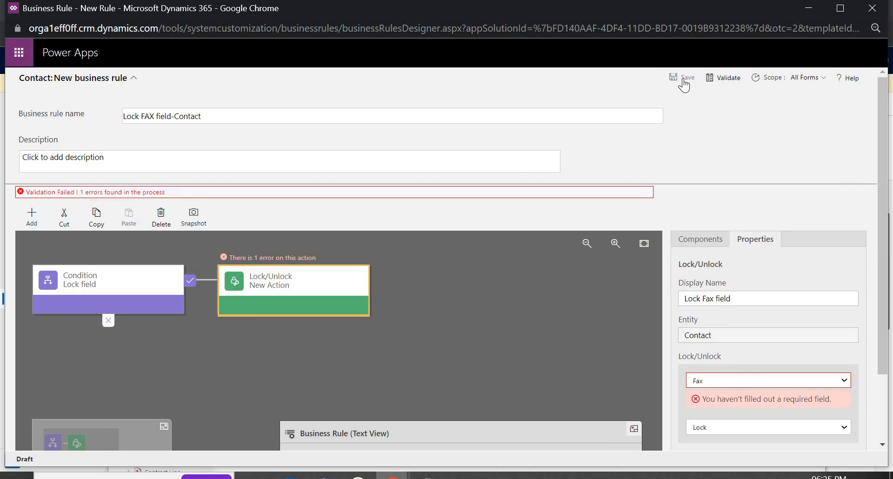
{"action": "scroll", "scroll_direction": "down", "scroll_amount": 3}
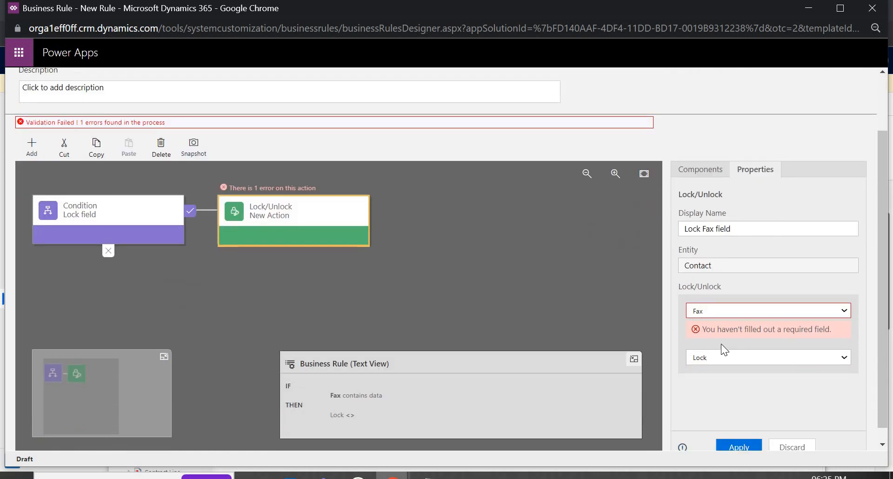
{"action": "mouse_move", "coordinate": [735, 308]}
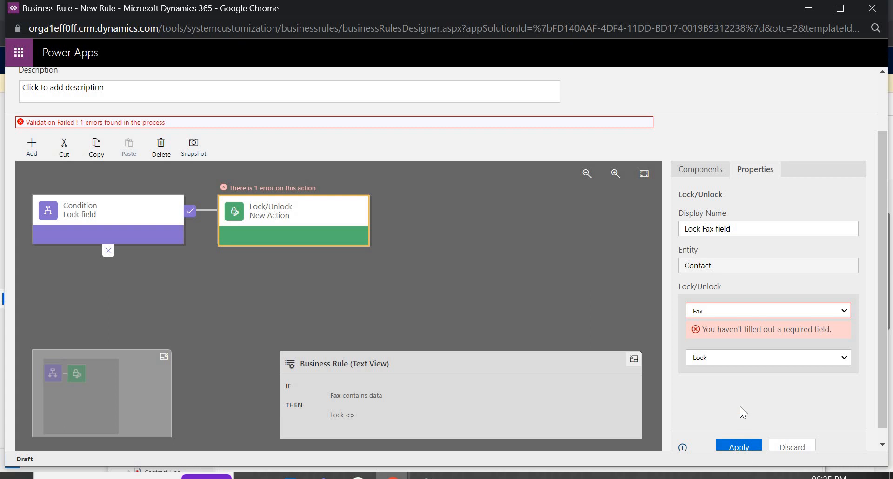
{"action": "left_click", "coordinate": [738, 434]}
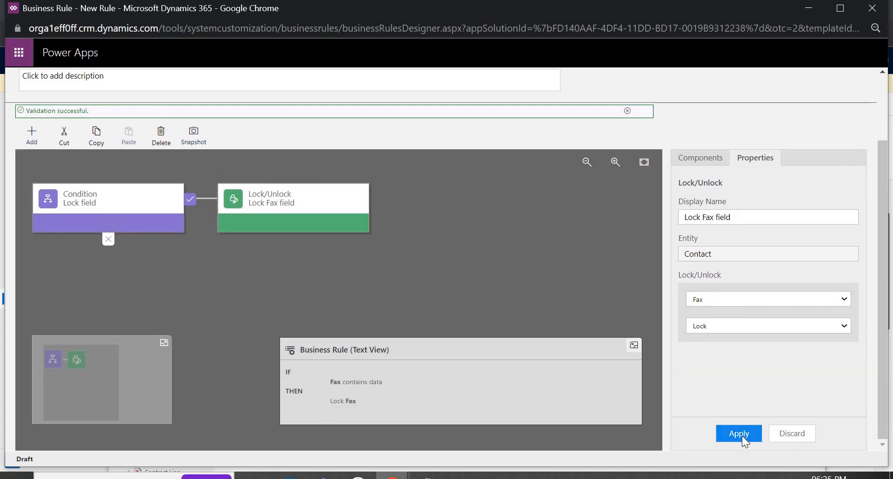
{"action": "left_click", "coordinate": [738, 433]}
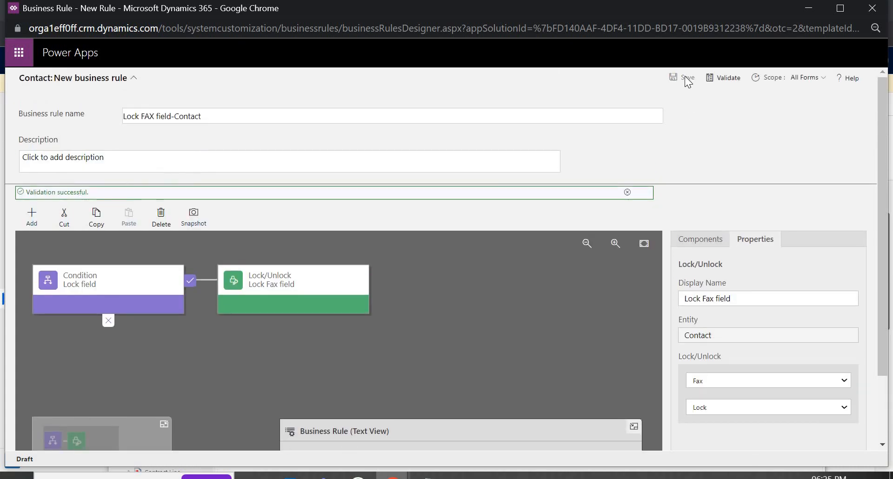
{"action": "left_click", "coordinate": [683, 78]}
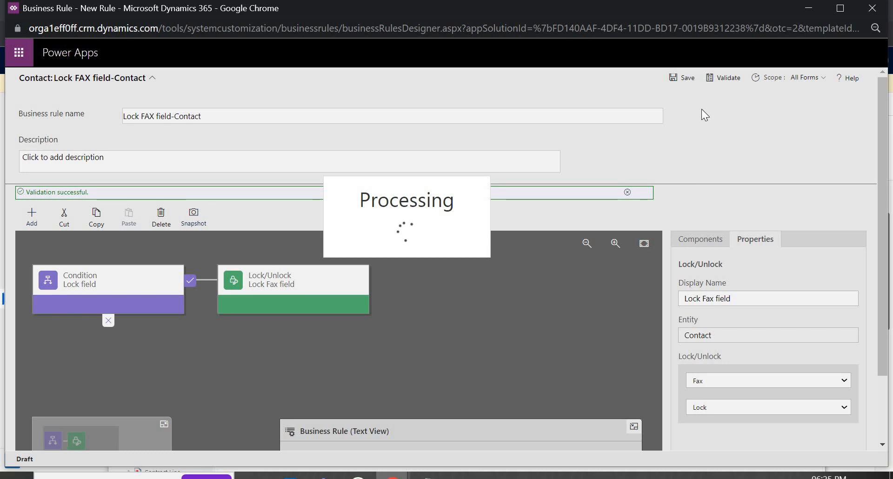
- Keep the rule's scope at All Forms, then activate it and confirm
{"action": "left_click", "coordinate": [728, 76]}
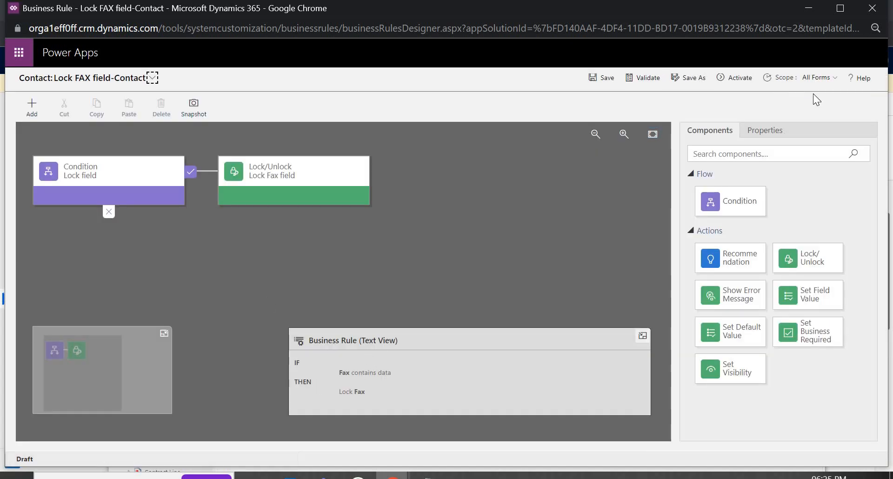
{"action": "mouse_move", "coordinate": [350, 296]}
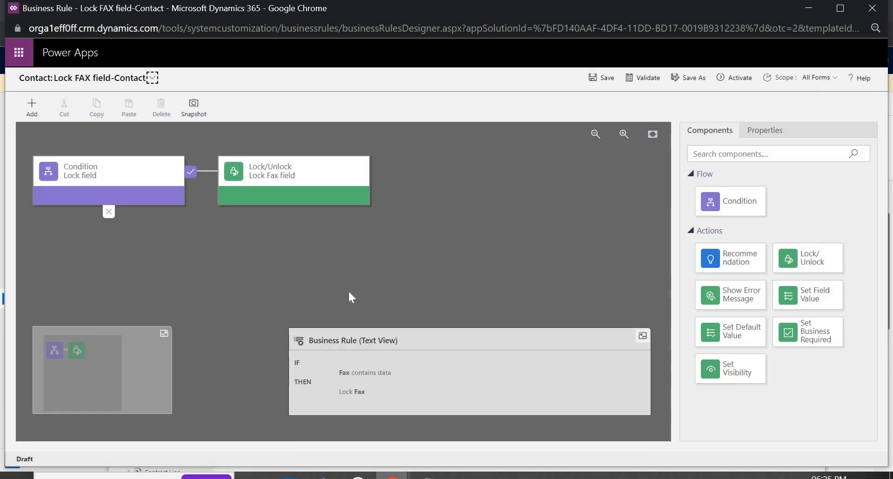
{"action": "mouse_move", "coordinate": [839, 84]}
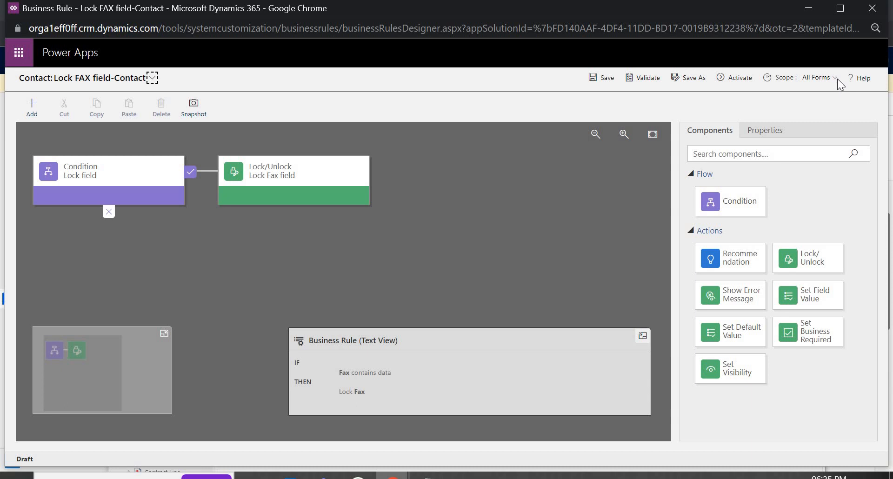
{"action": "left_click", "coordinate": [835, 78]}
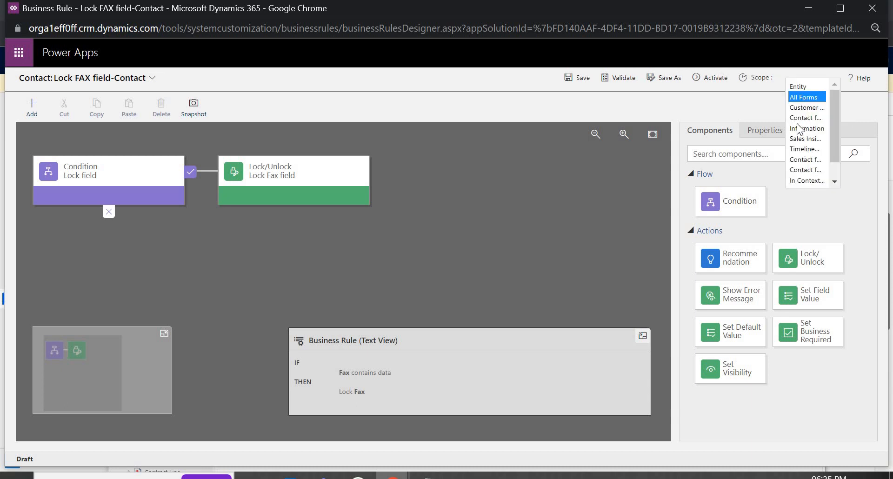
{"action": "left_click", "coordinate": [805, 97]}
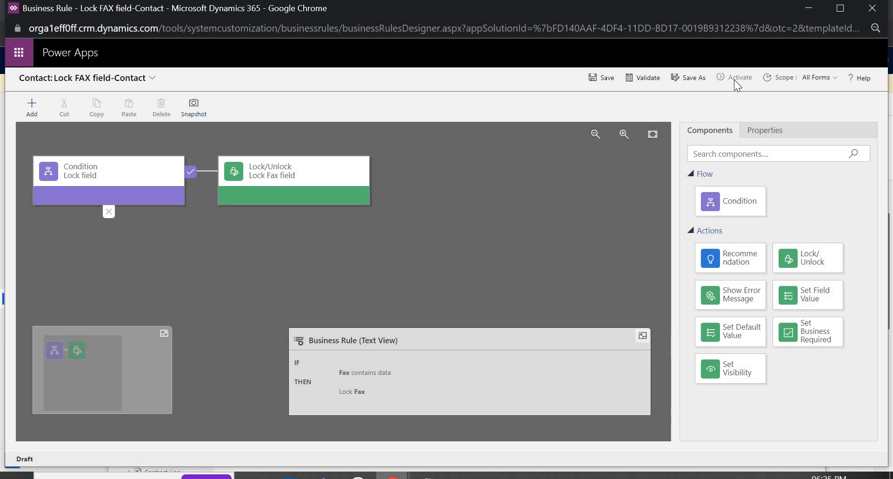
{"action": "left_click", "coordinate": [643, 77]}
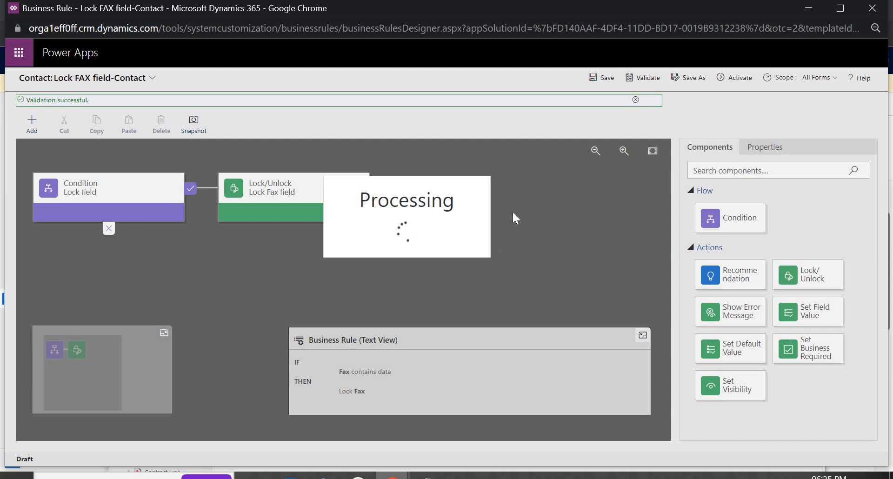
{"action": "mouse_move", "coordinate": [492, 320]}
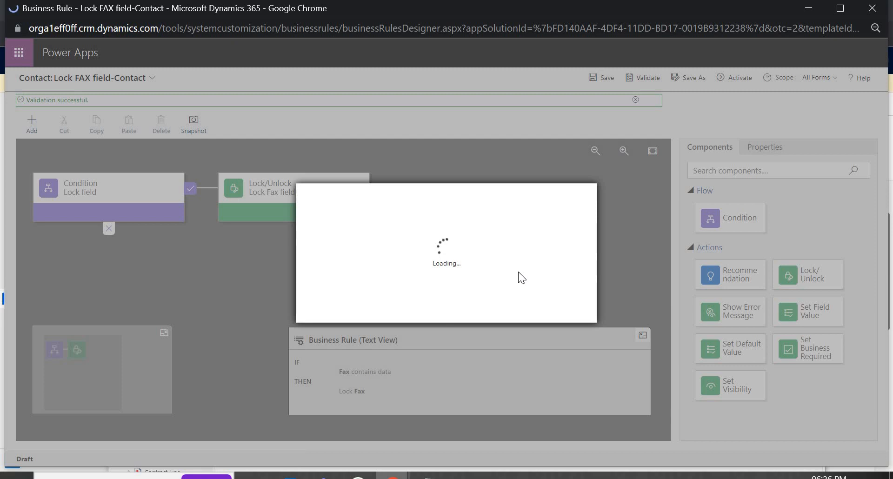
{"action": "mouse_move", "coordinate": [506, 271]}
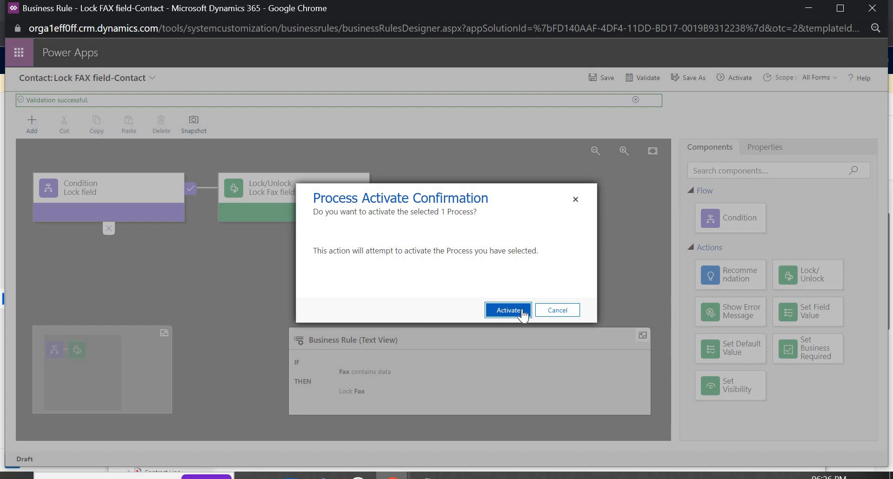
{"action": "left_click", "coordinate": [507, 309]}
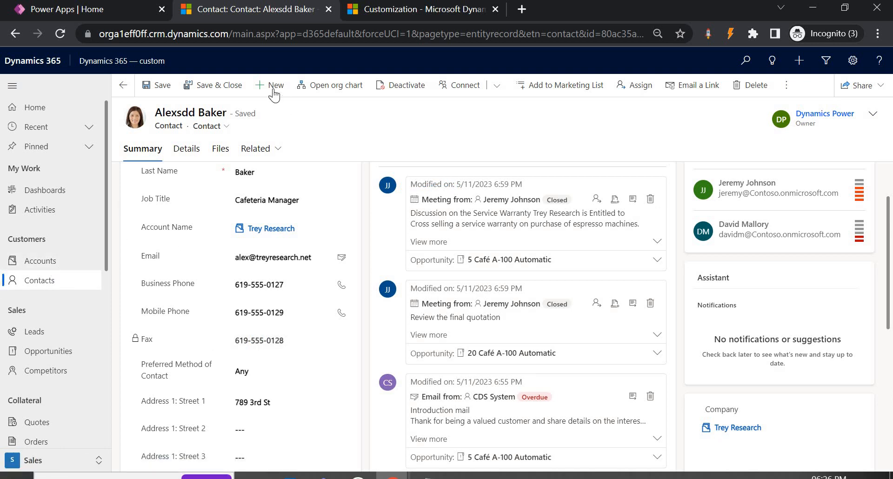
- Start a new contact from the Alexsdd Baker contact record with + New
{"action": "left_click", "coordinate": [268, 85]}
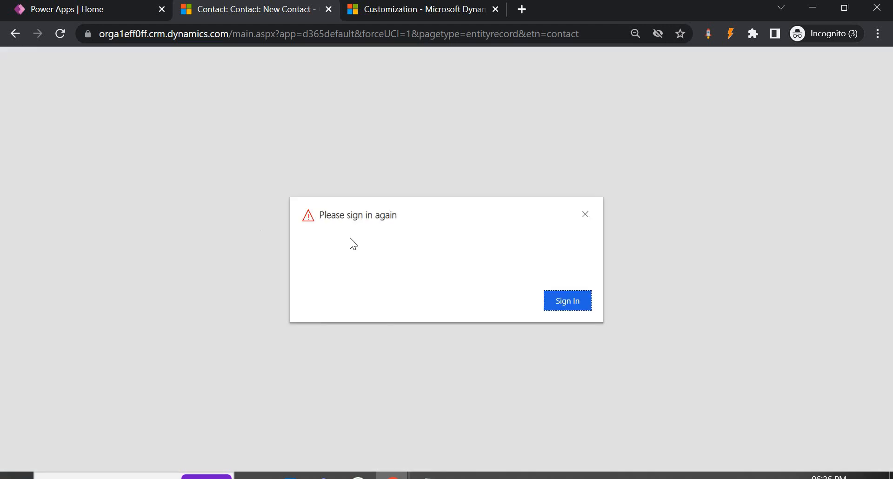
- Sign back in, save contact Test 2 with Fax 1234567, and verify Fax is locked
{"action": "left_click", "coordinate": [566, 301]}
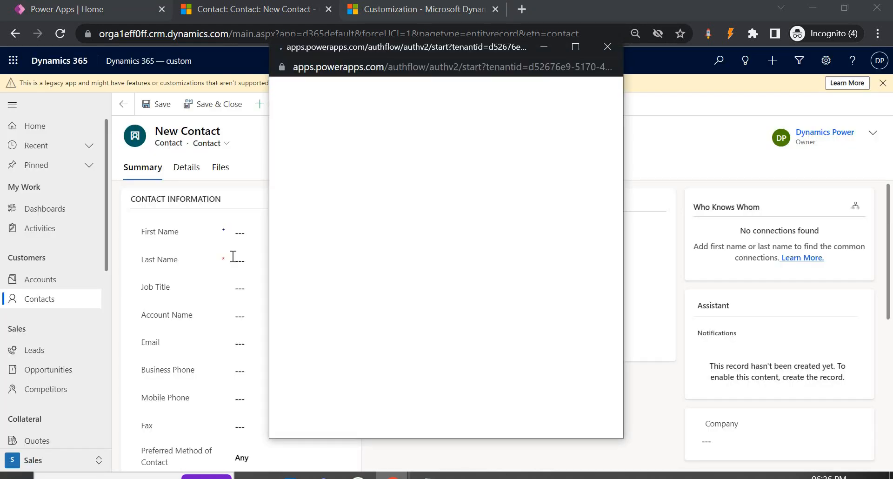
{"action": "type", "text": "T"}
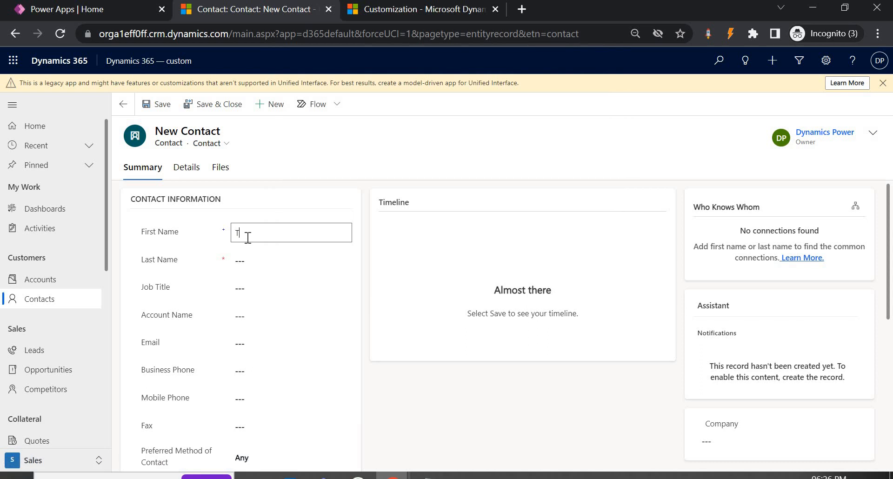
{"action": "type", "text": "2"}
{"action": "left_click", "coordinate": [291, 425]}
{"action": "type", "text": "1"}
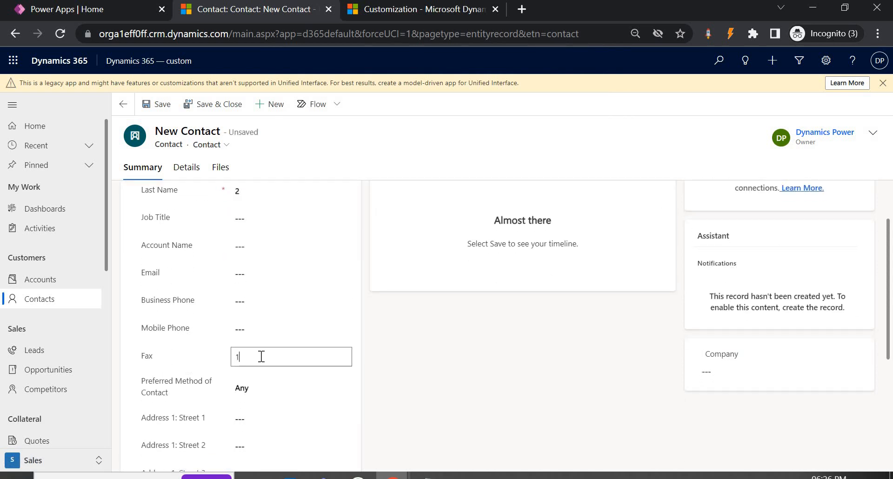
{"action": "type", "text": "234567"}
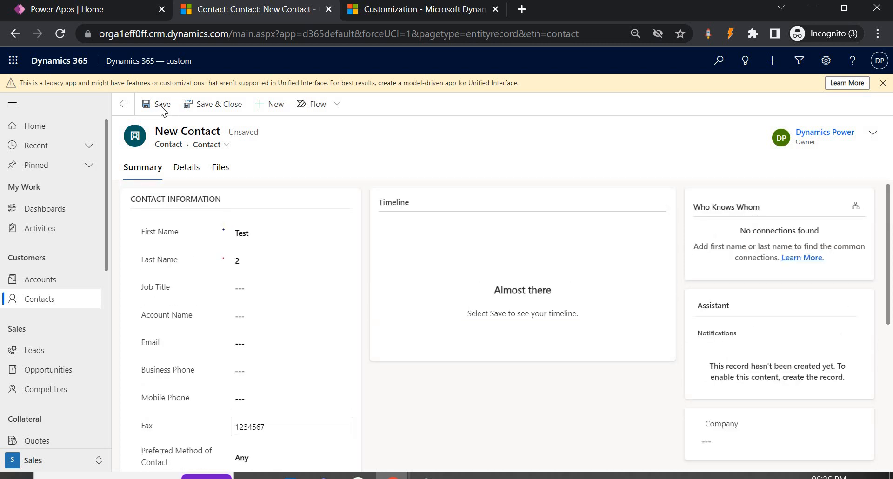
{"action": "left_click", "coordinate": [163, 104]}
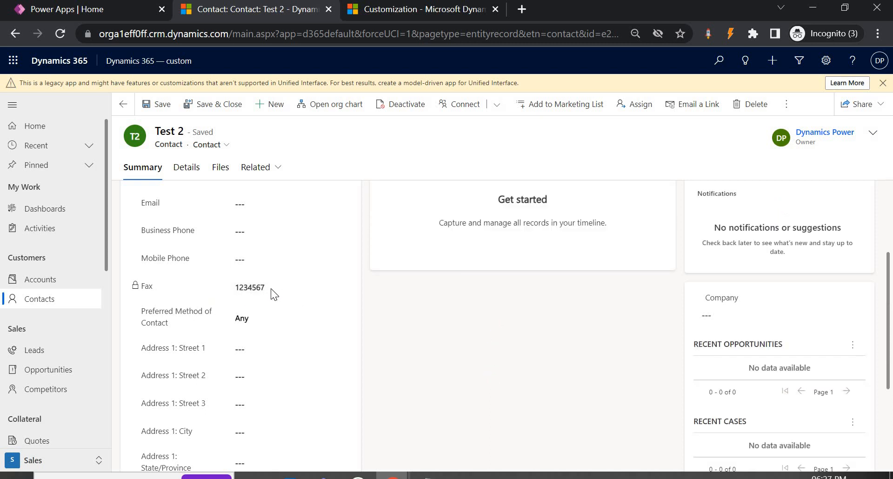
{"action": "left_click", "coordinate": [250, 286]}
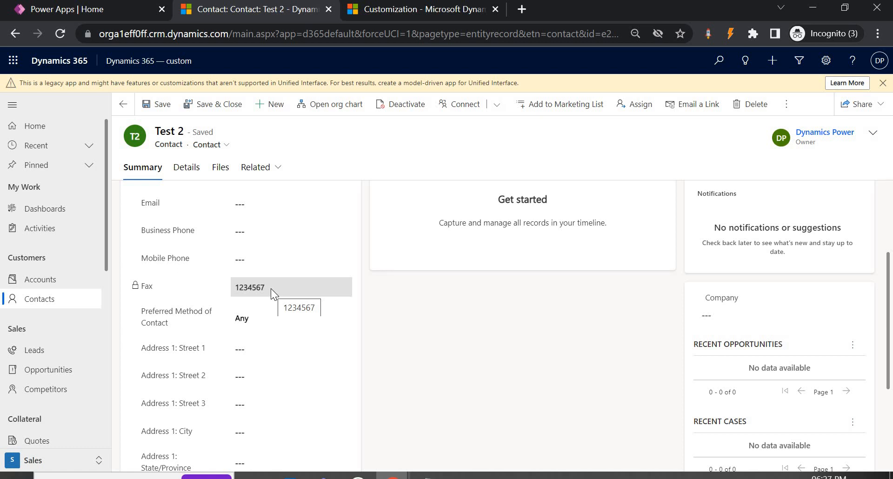